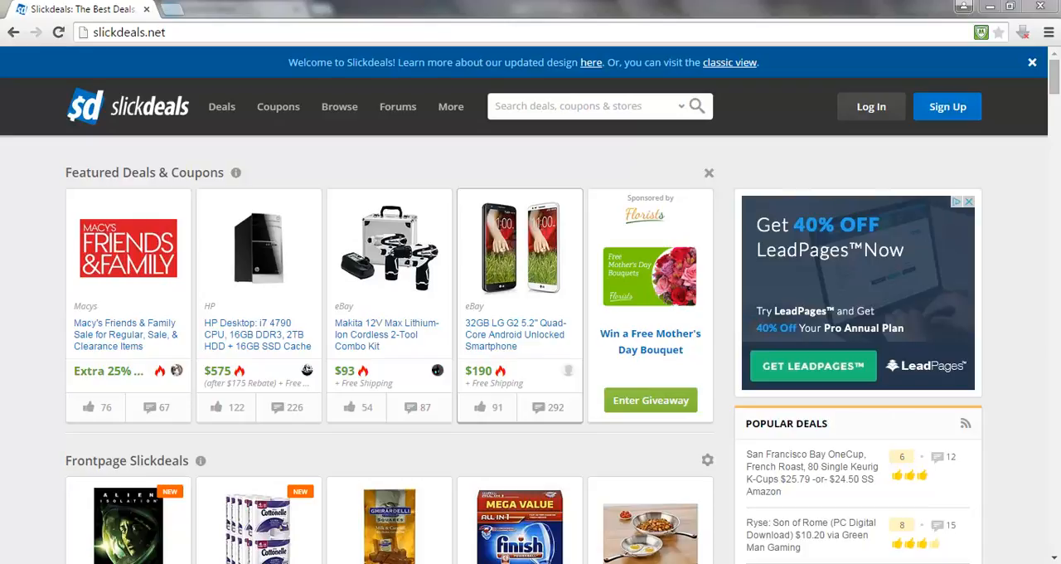
mouse_move(742, 113)
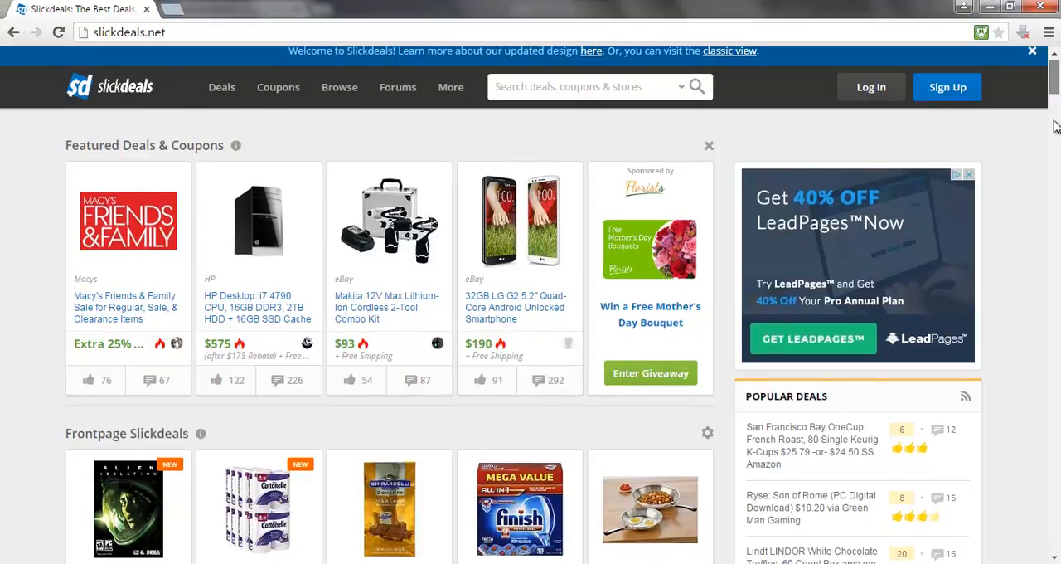
- Choose Post A Deal from the Deals menu to reach the empty deal submission page
scroll(down, 3)
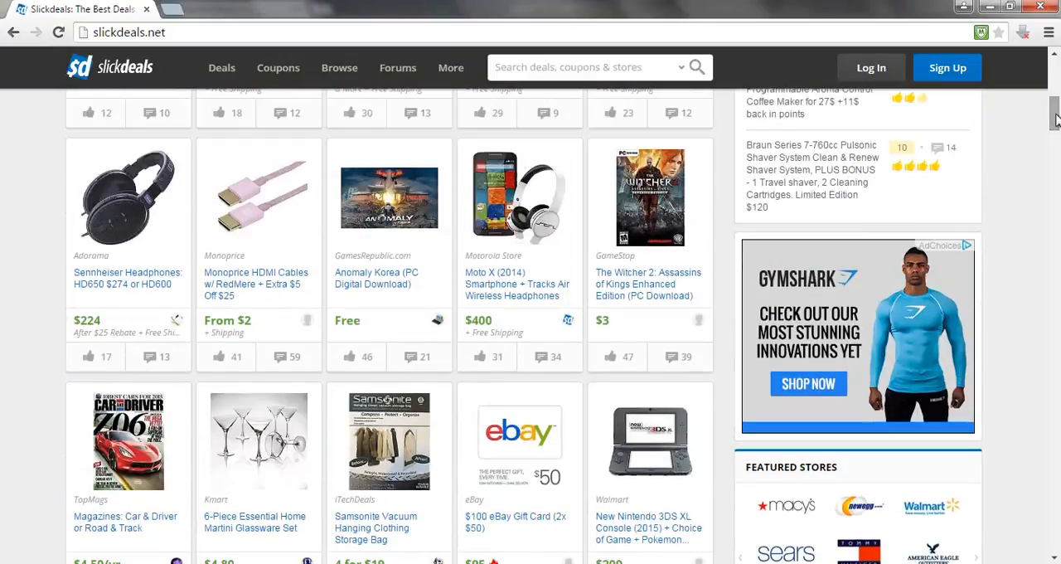
mouse_move(225, 325)
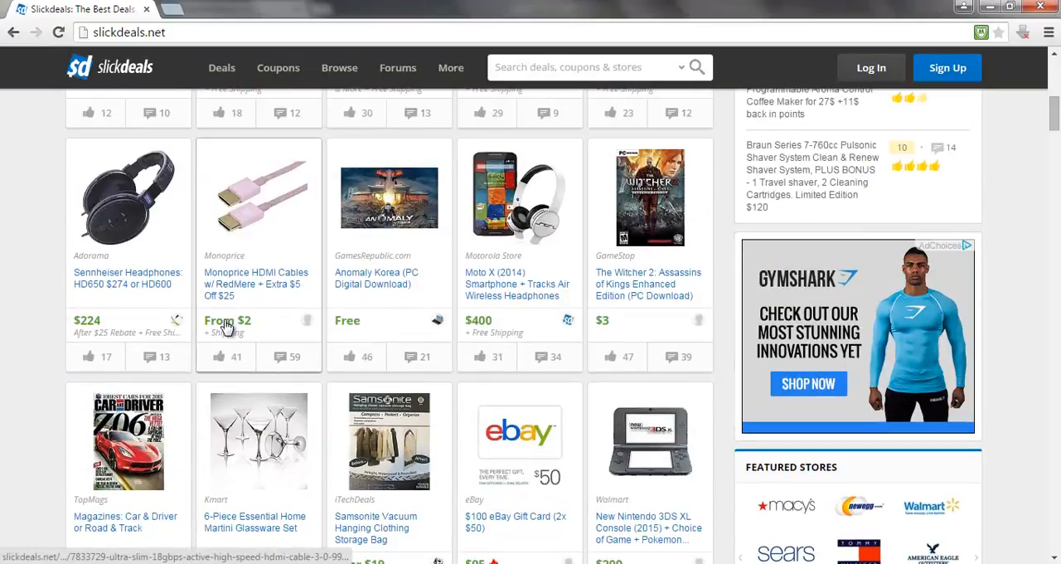
mouse_move(355, 321)
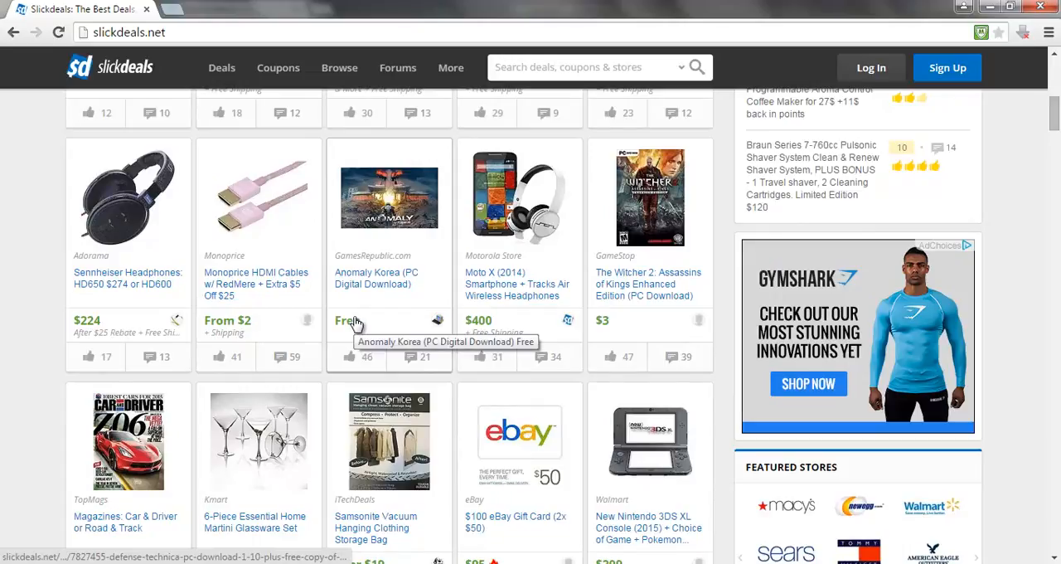
mouse_move(484, 329)
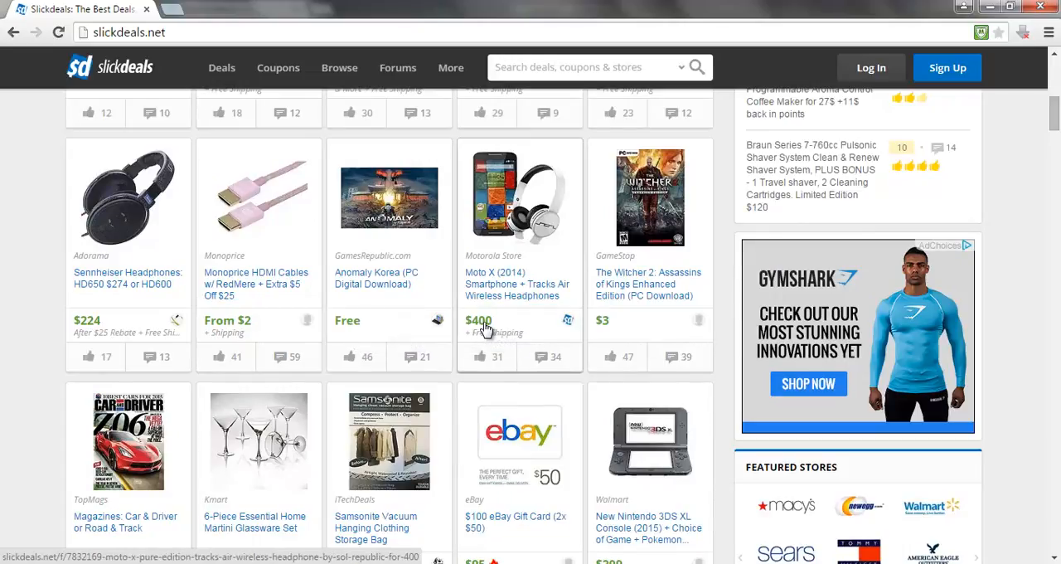
mouse_move(603, 323)
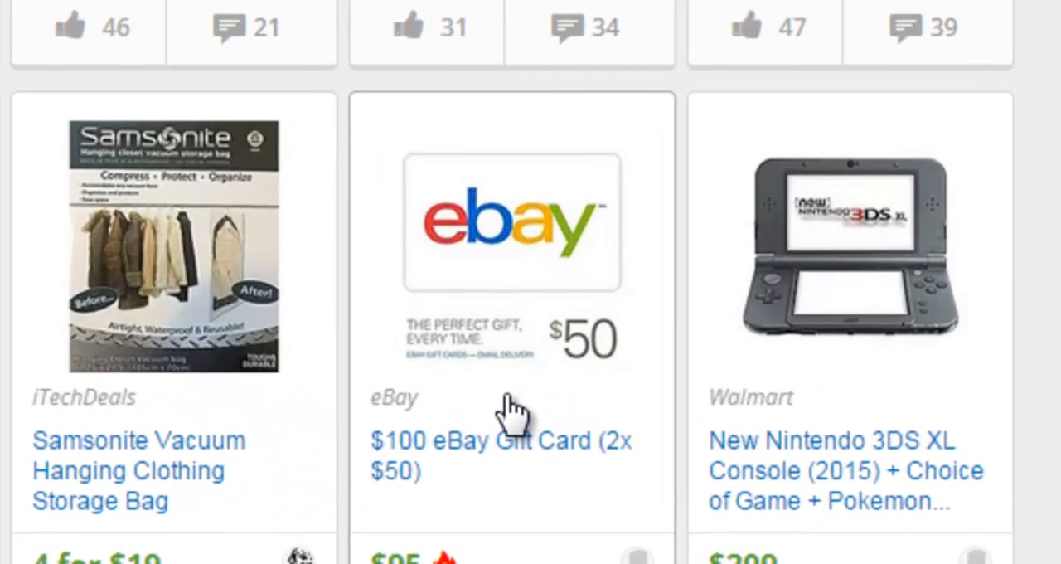
scroll(down, 3)
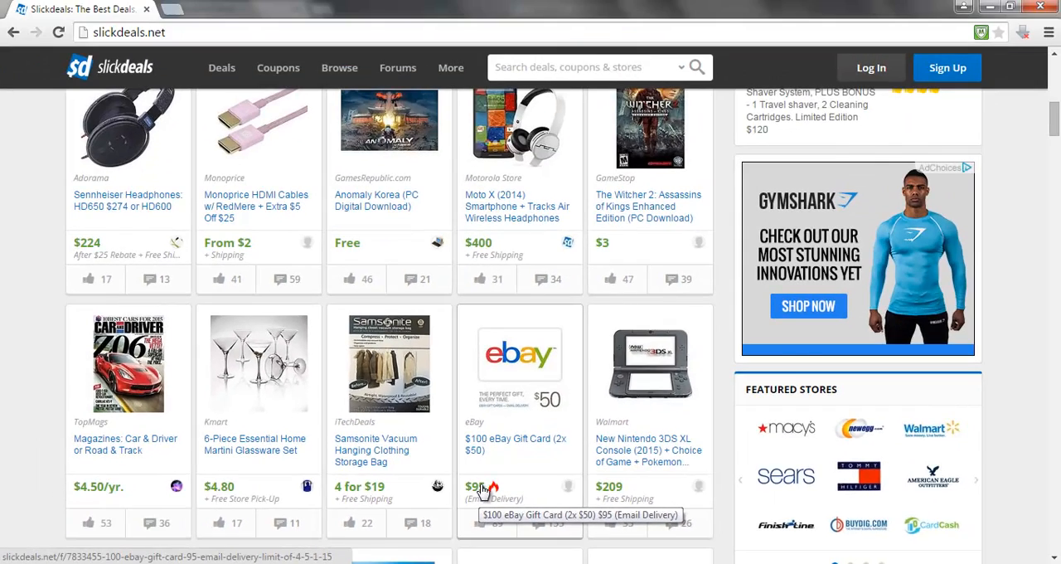
scroll(up, 3)
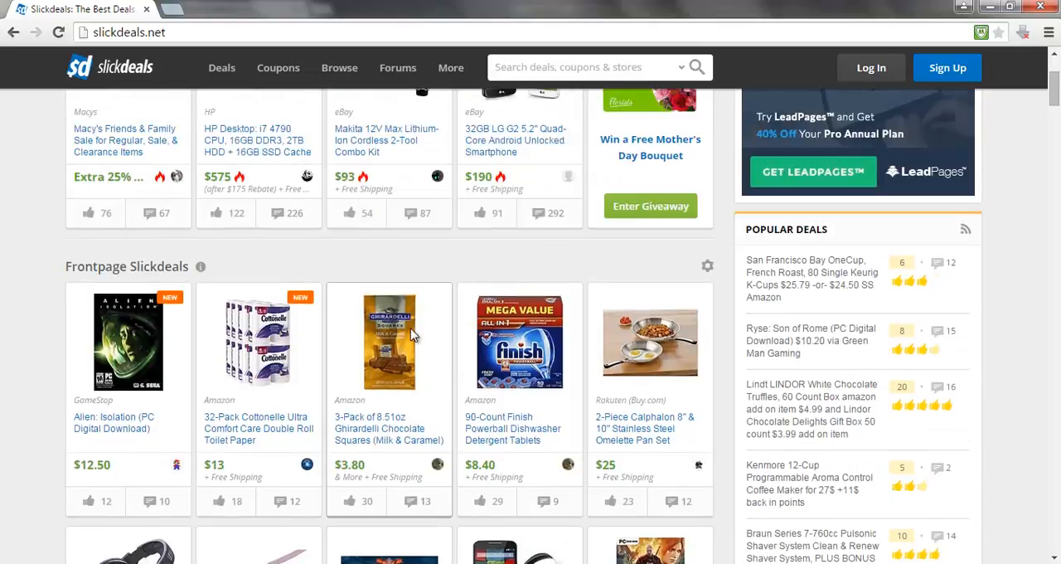
scroll(up, 3)
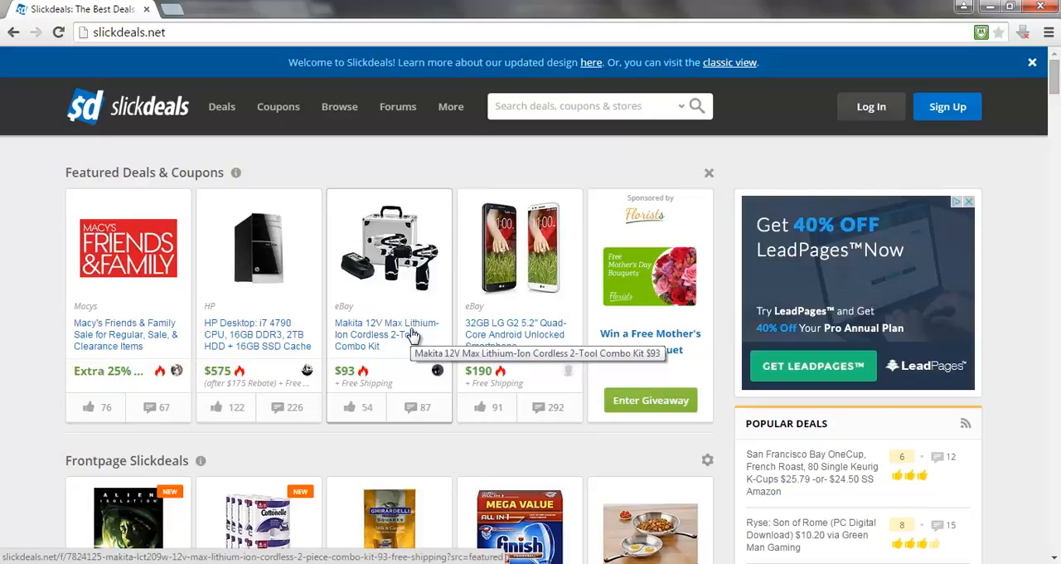
mouse_move(194, 158)
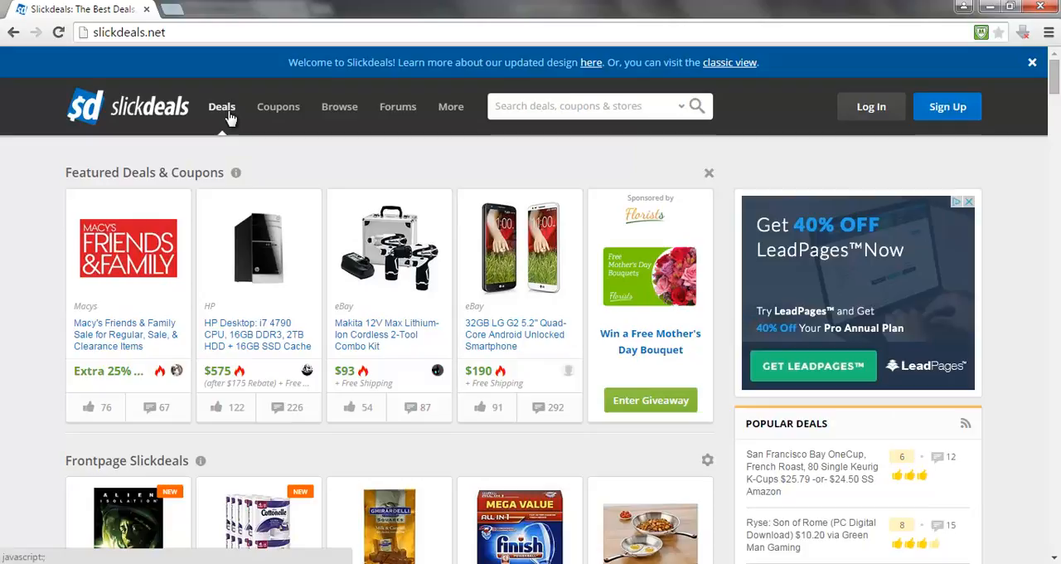
click(222, 106)
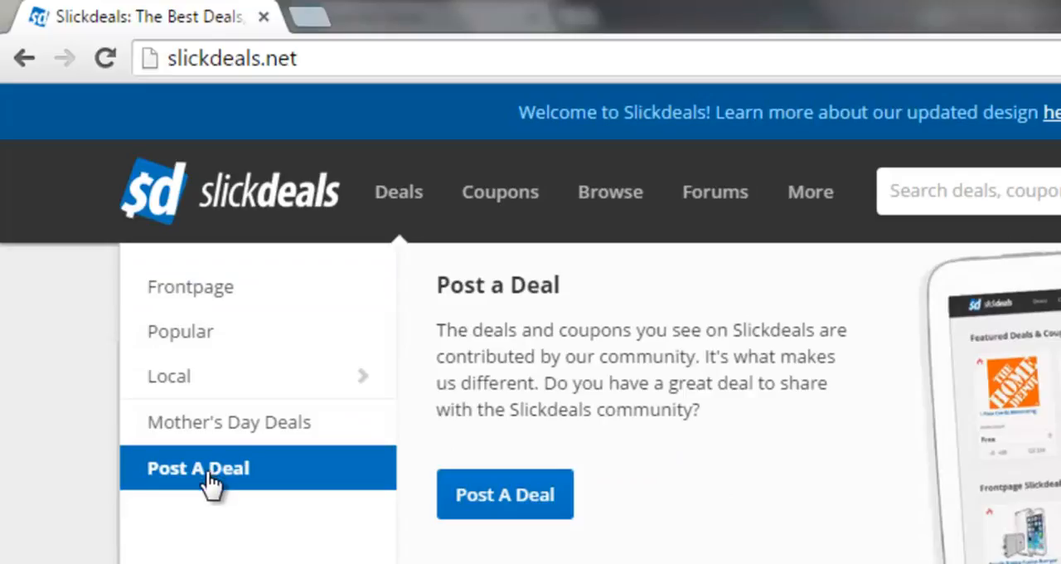
click(197, 467)
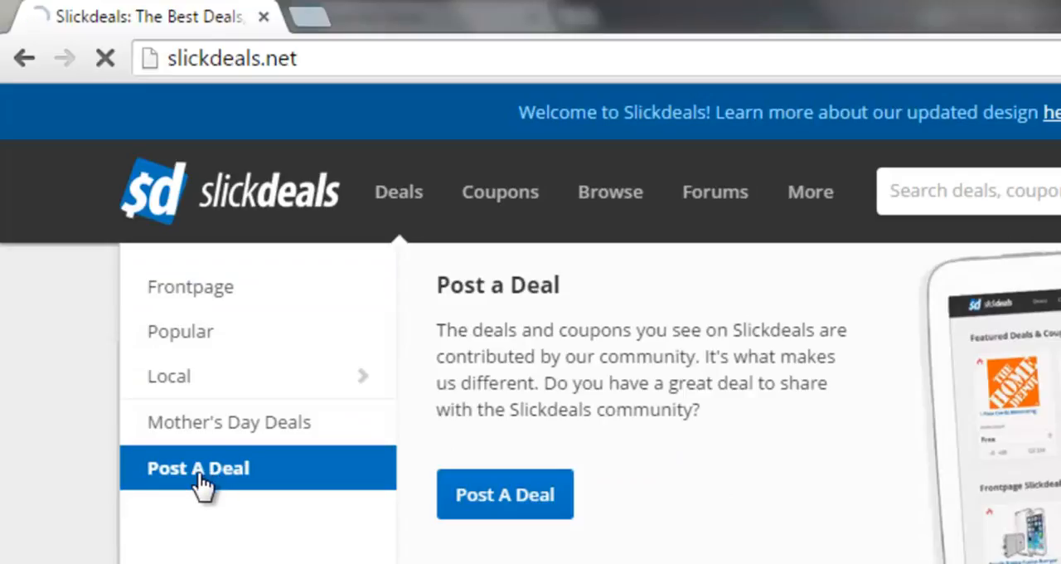
click(197, 467)
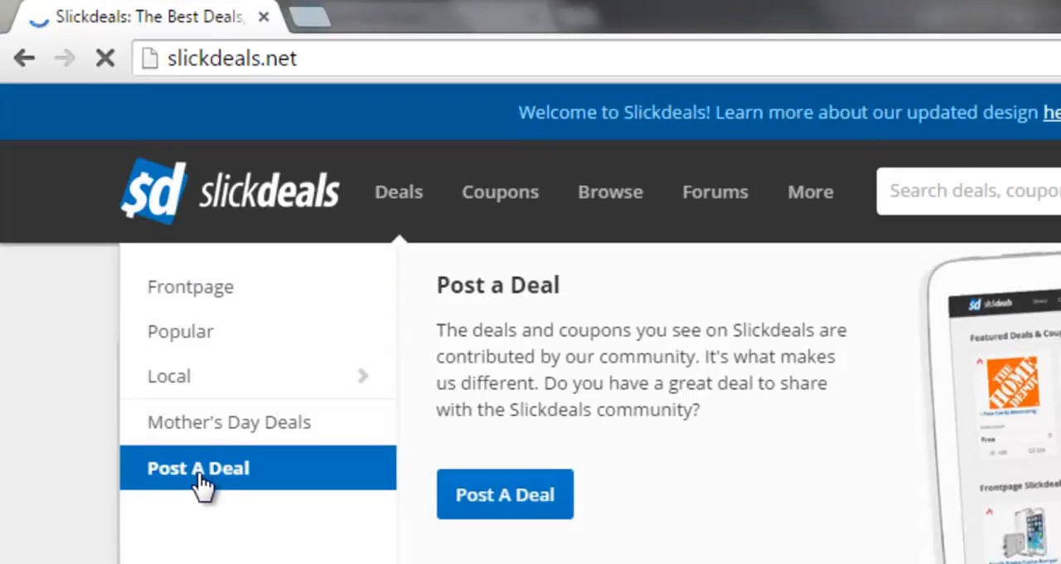
click(198, 468)
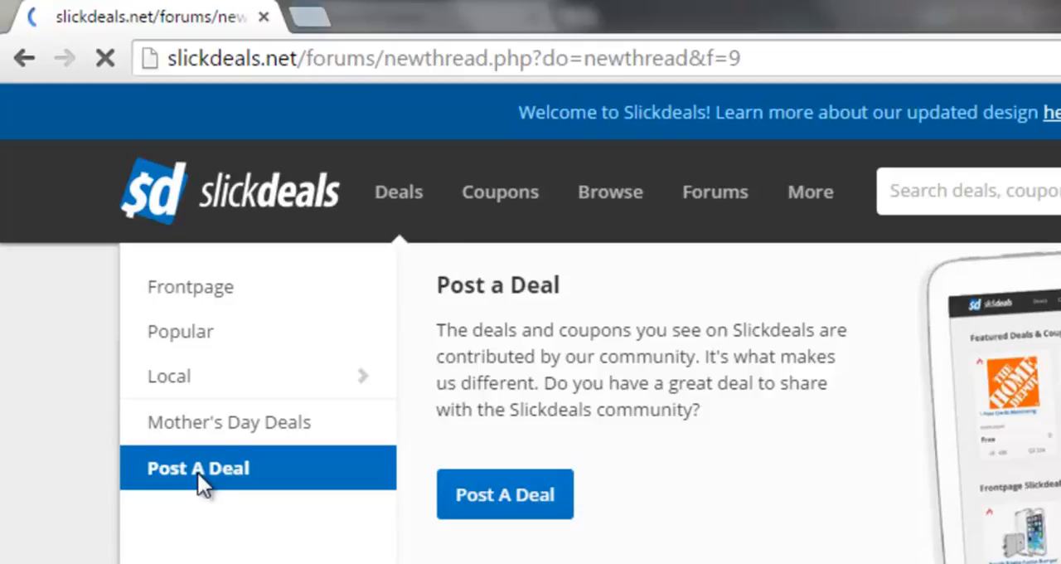
click(199, 467)
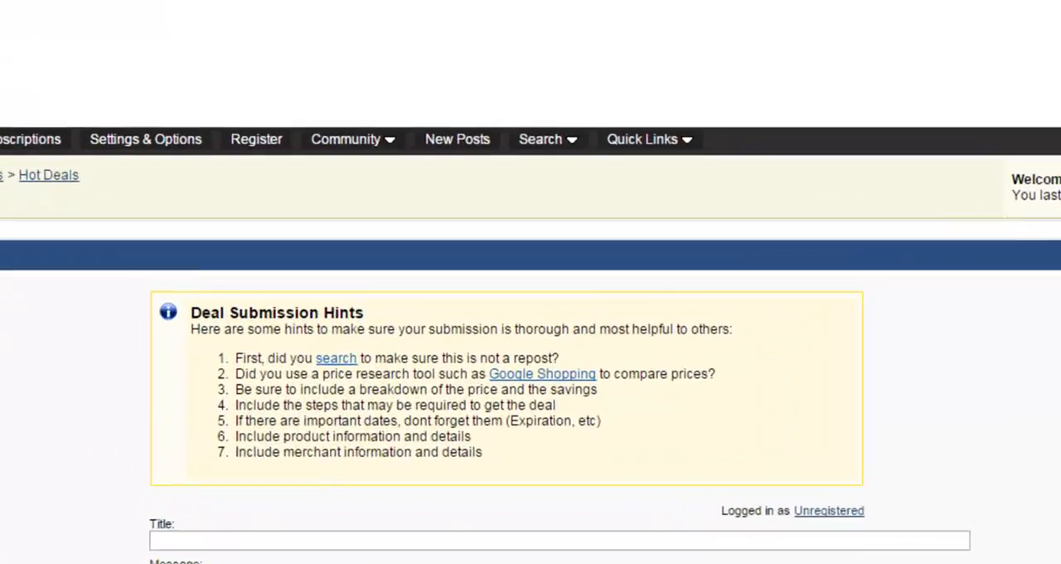
scroll(down, 3)
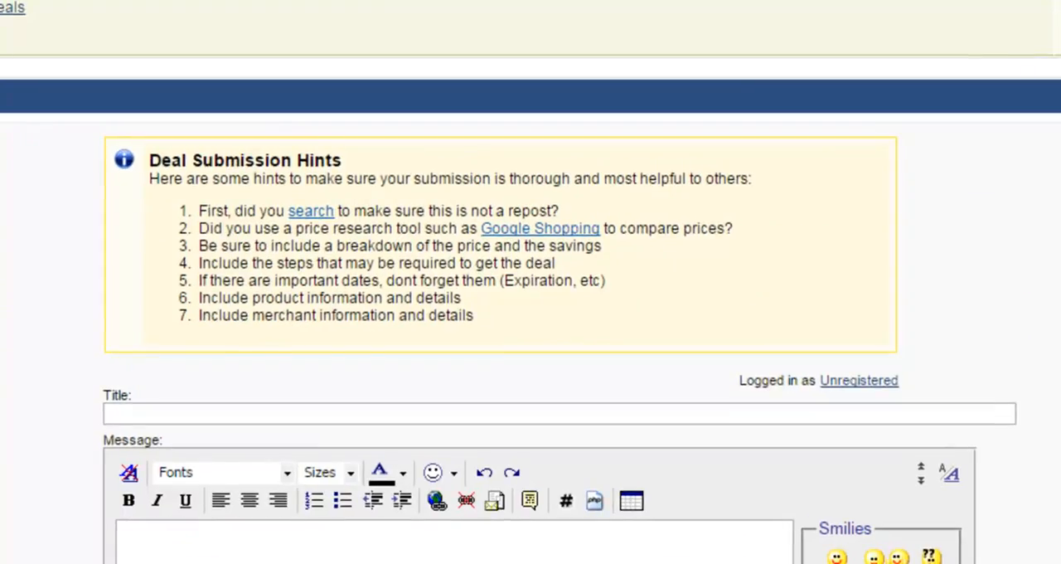
scroll(down, 3)
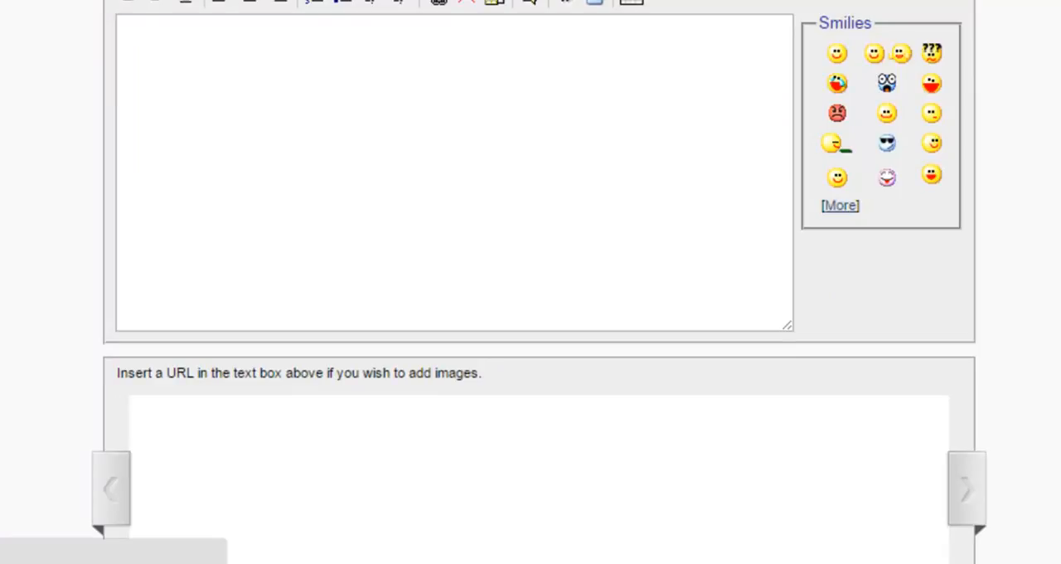
scroll(up, 3)
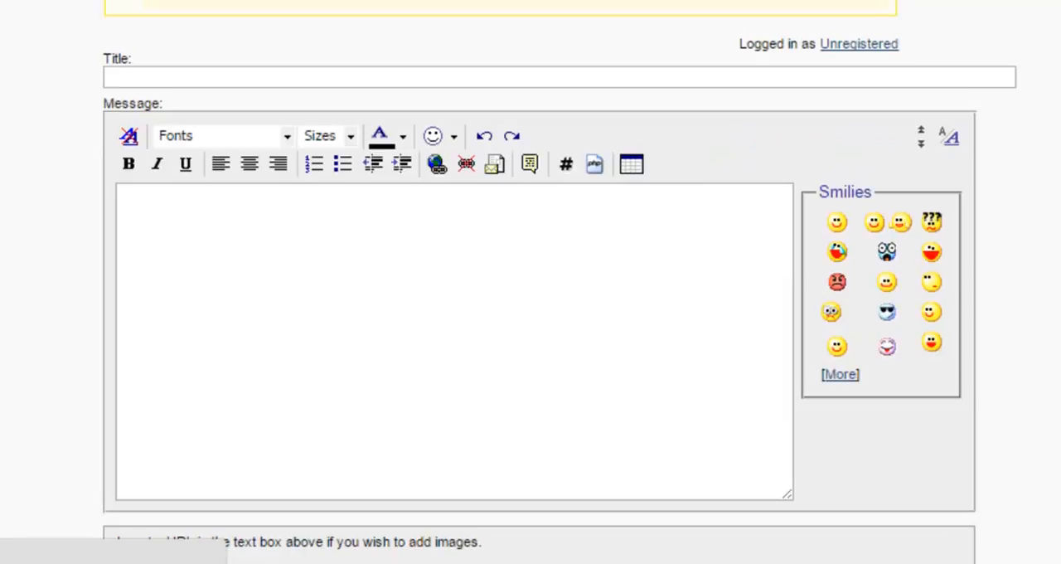
click(451, 340)
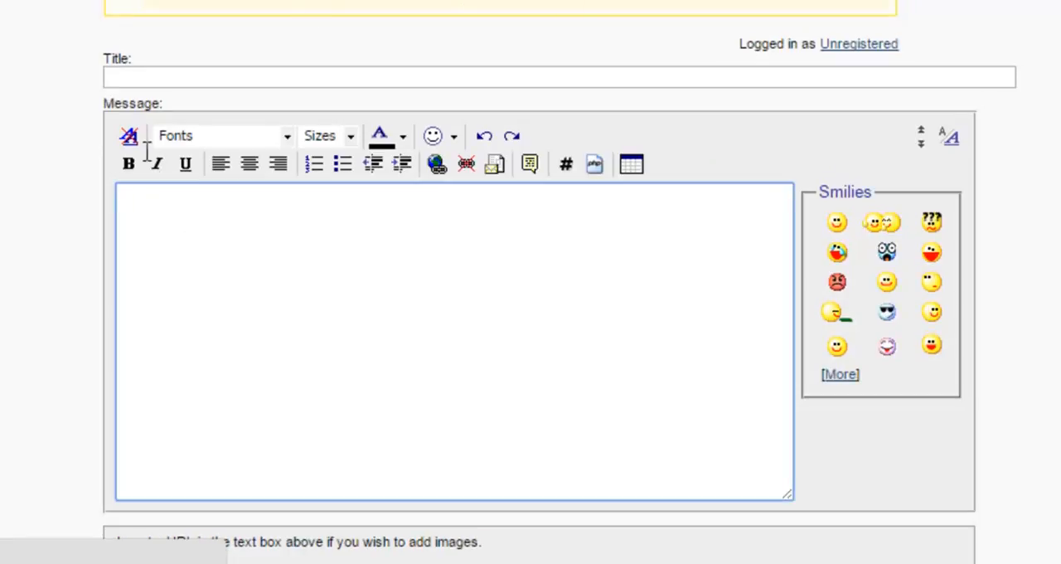
click(451, 340)
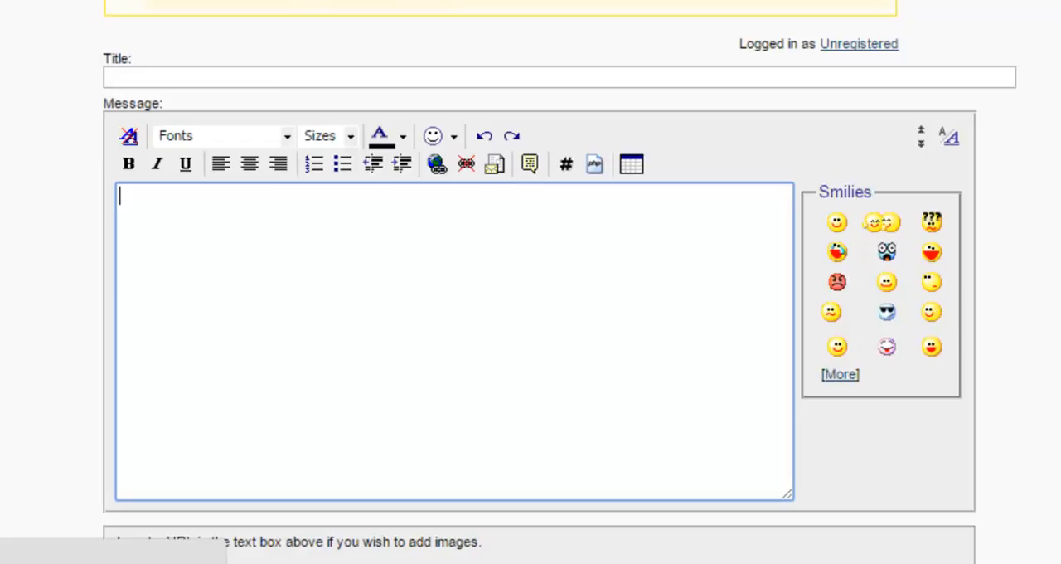
scroll(down, 3)
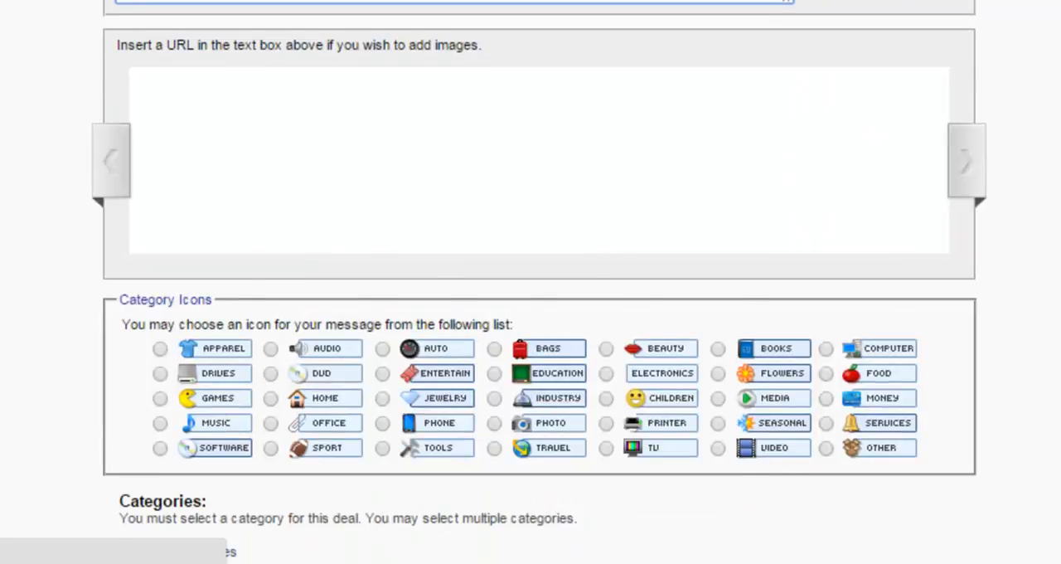
scroll(down, 3)
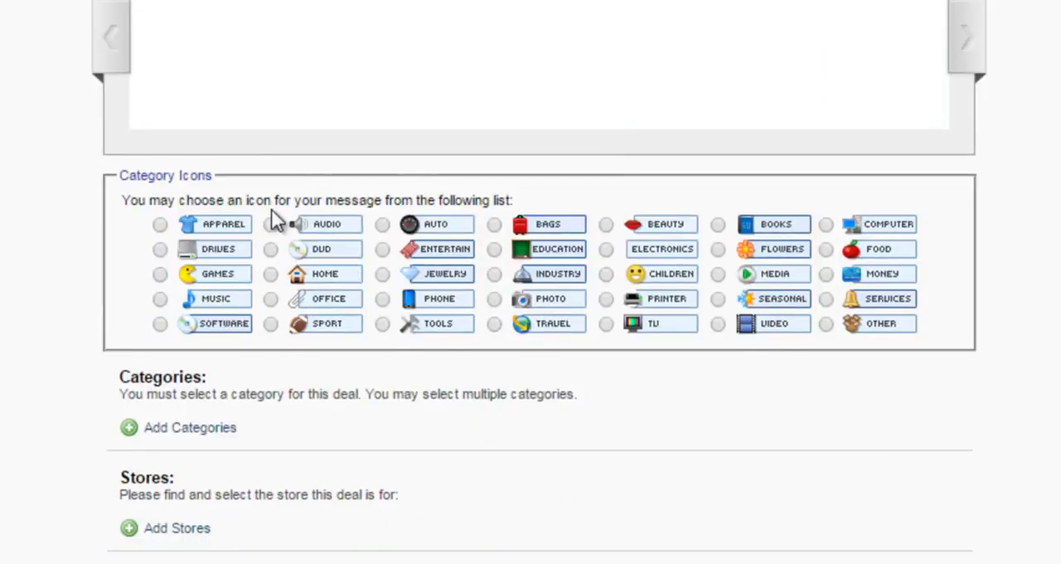
mouse_move(328, 236)
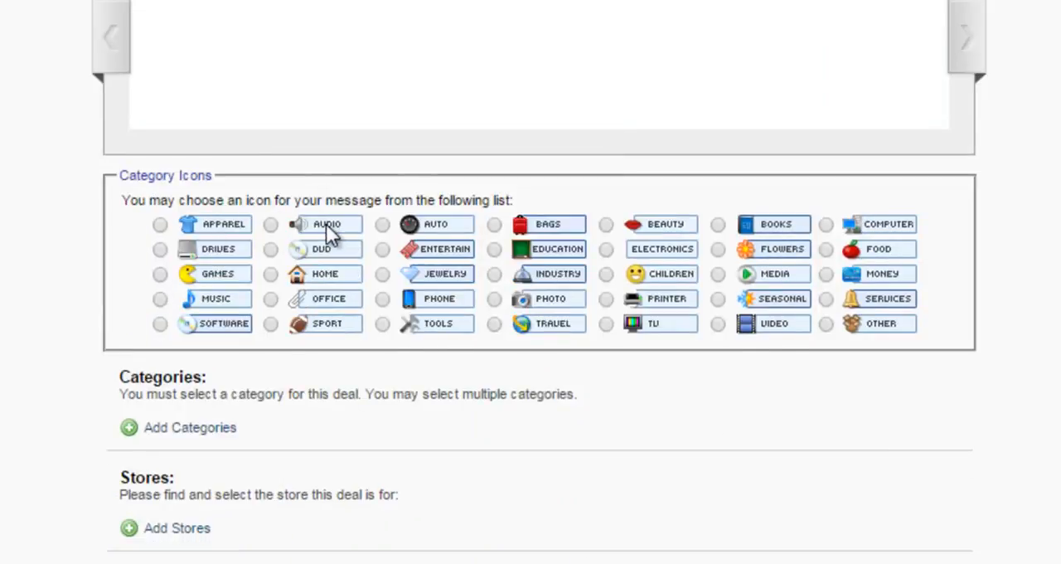
mouse_move(438, 224)
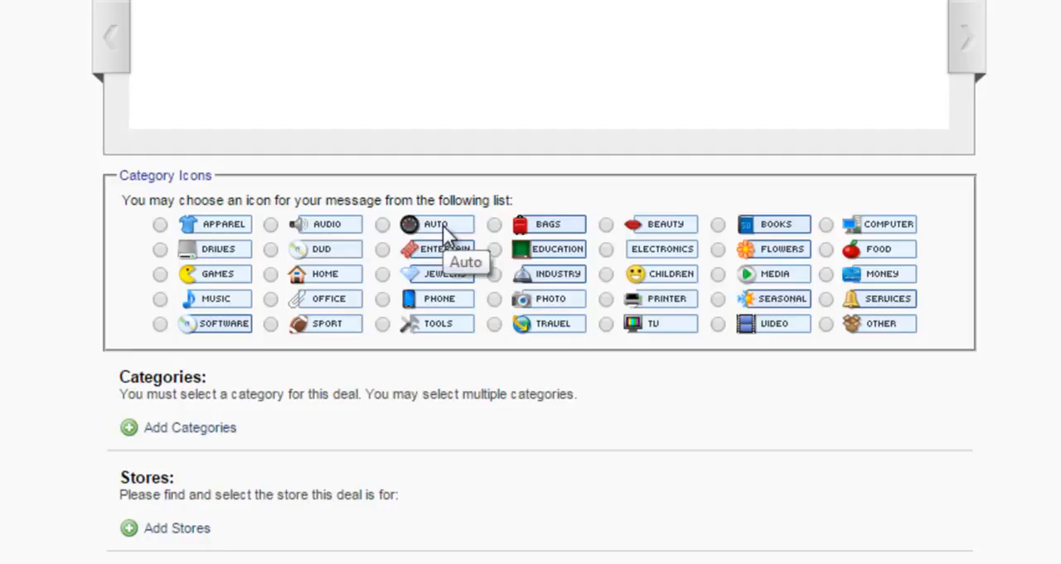
mouse_move(567, 229)
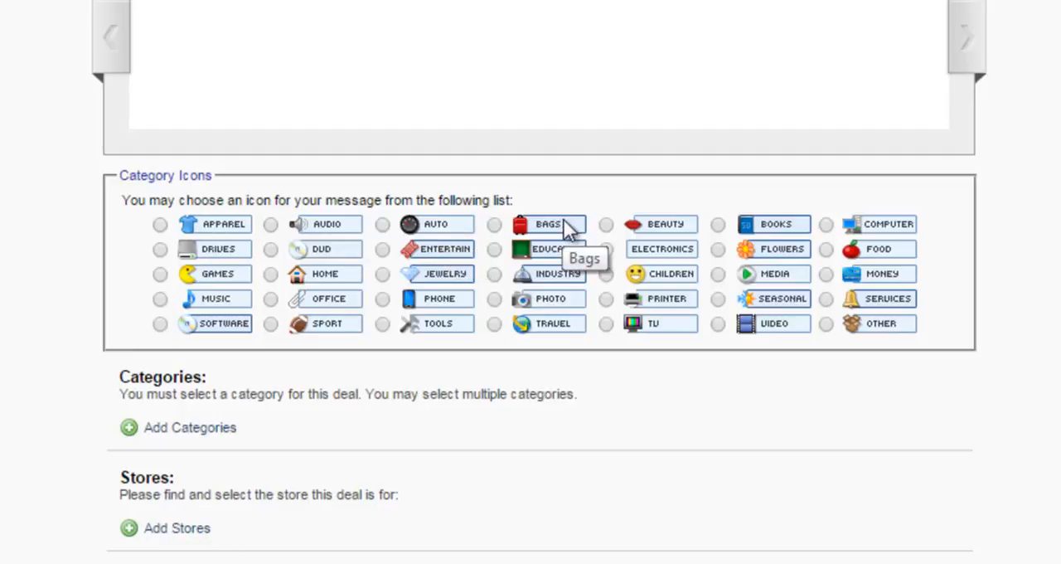
mouse_move(760, 232)
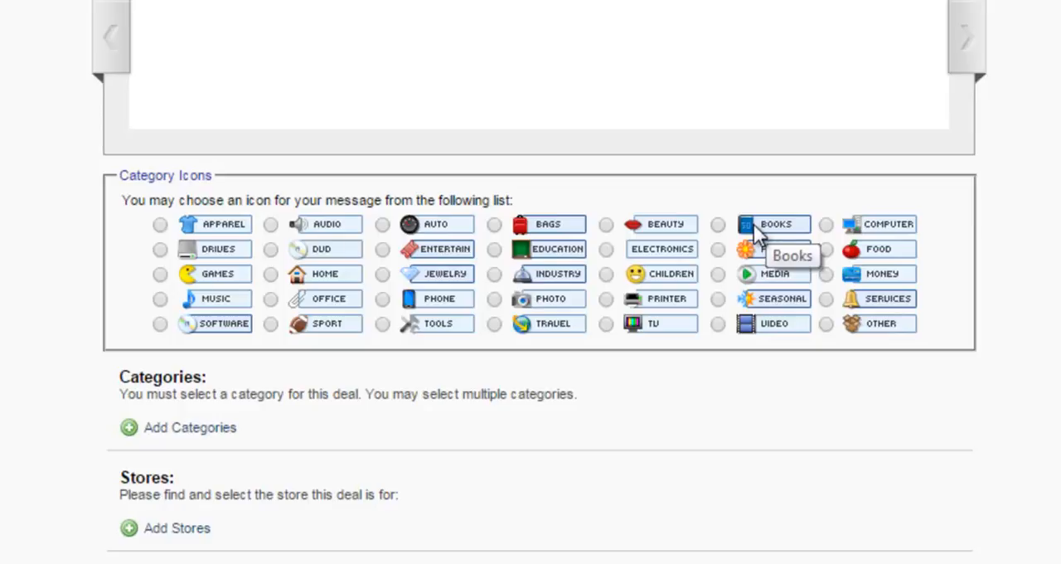
mouse_move(323, 249)
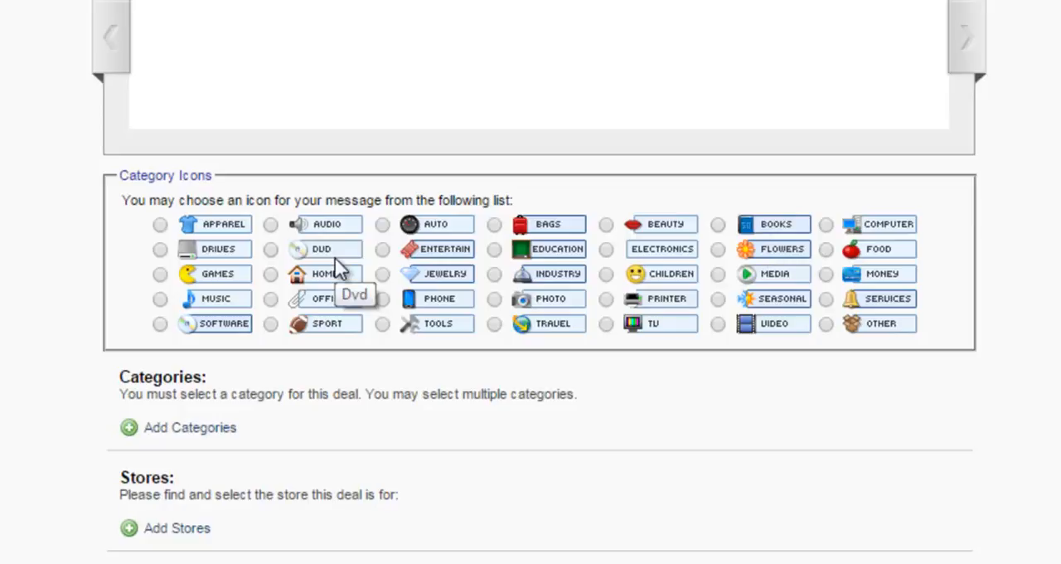
scroll(down, 3)
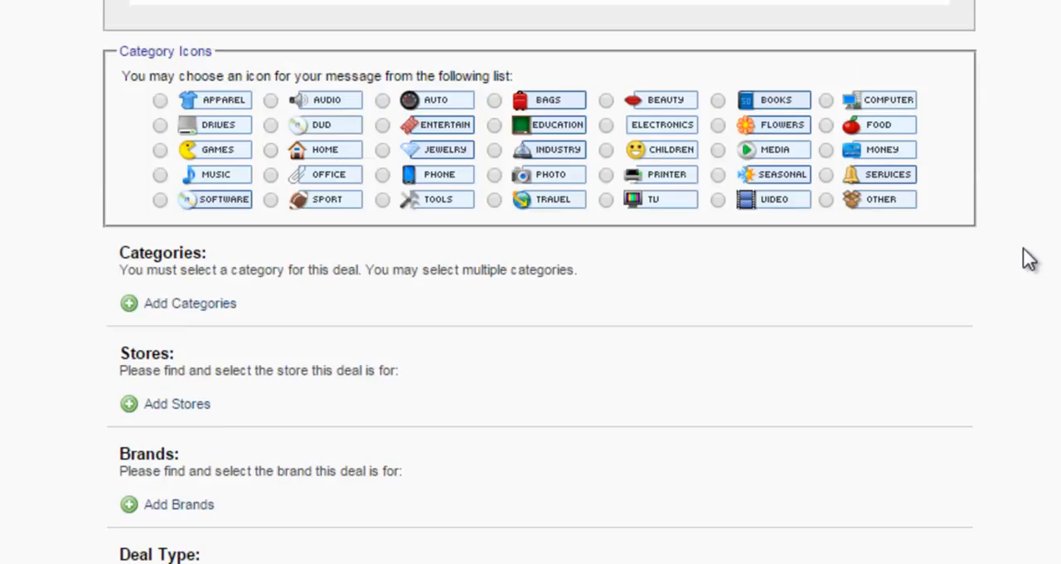
scroll(down, 3)
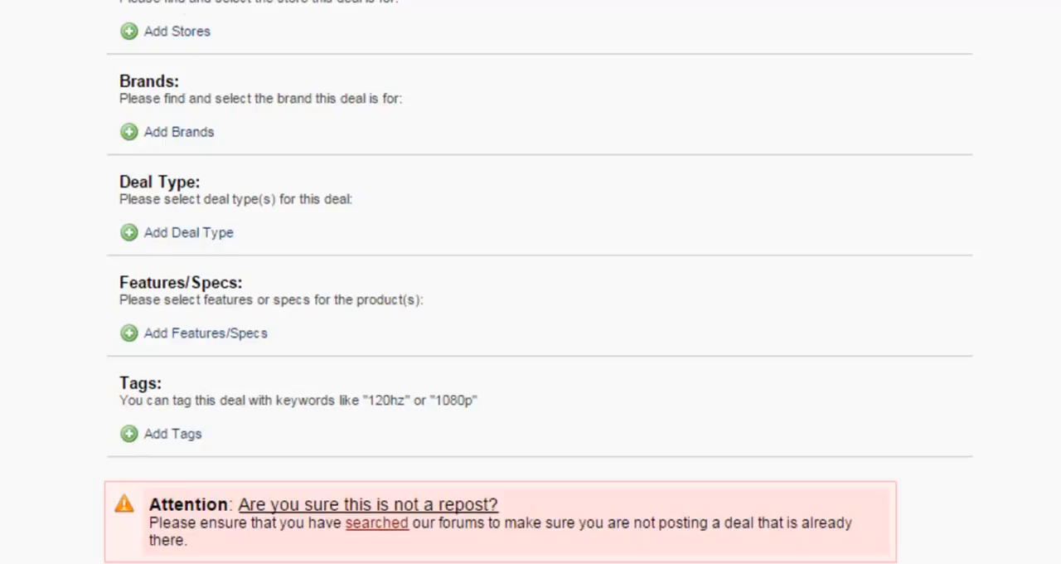
scroll(down, 3)
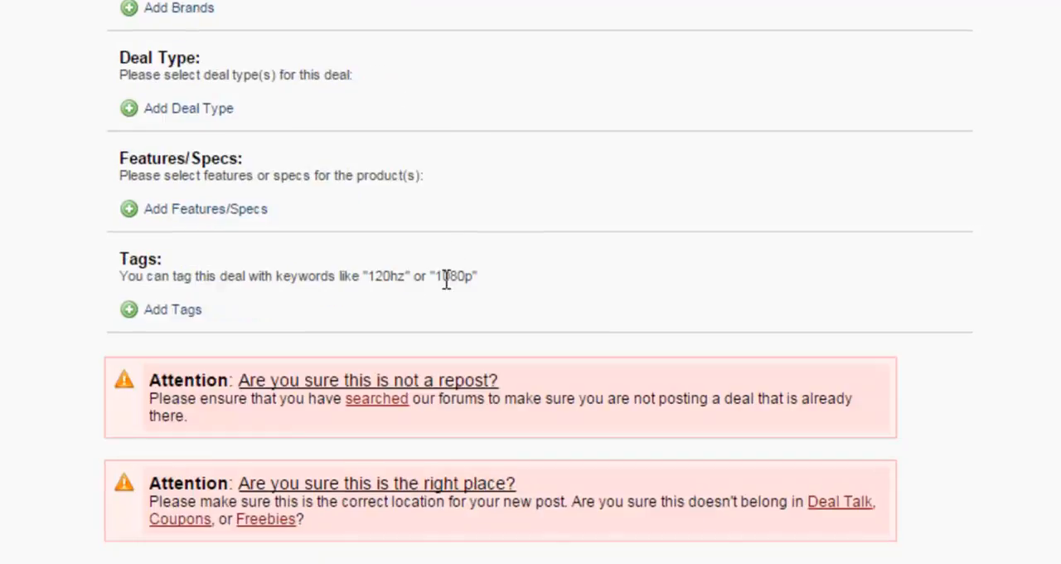
scroll(up, 3)
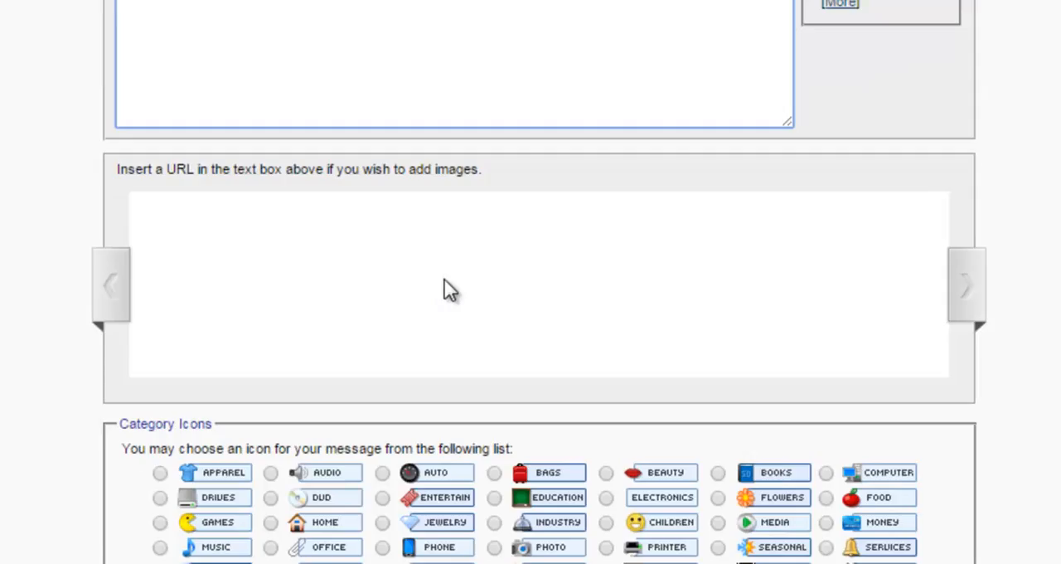
scroll(up, 3)
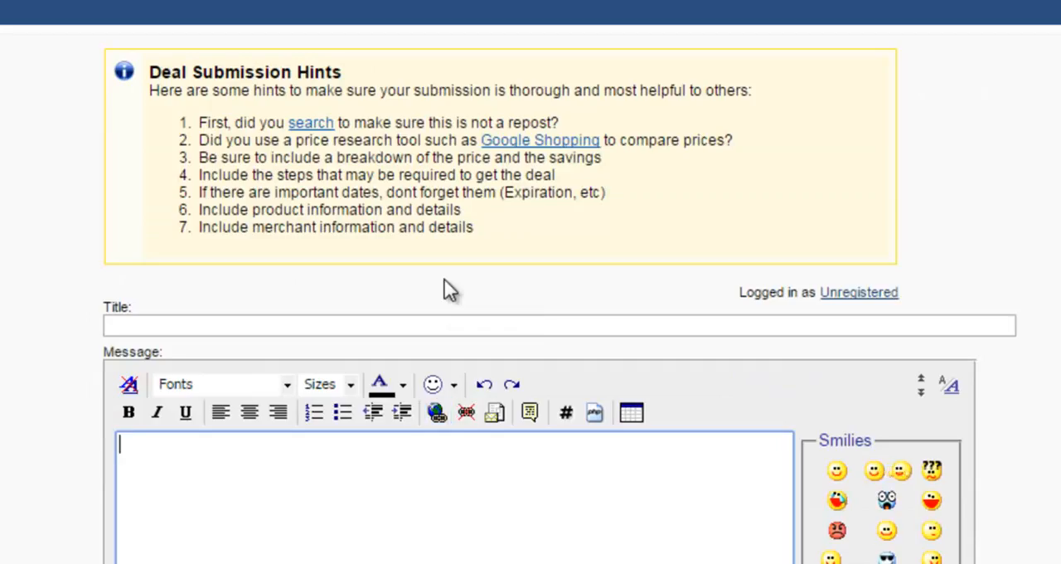